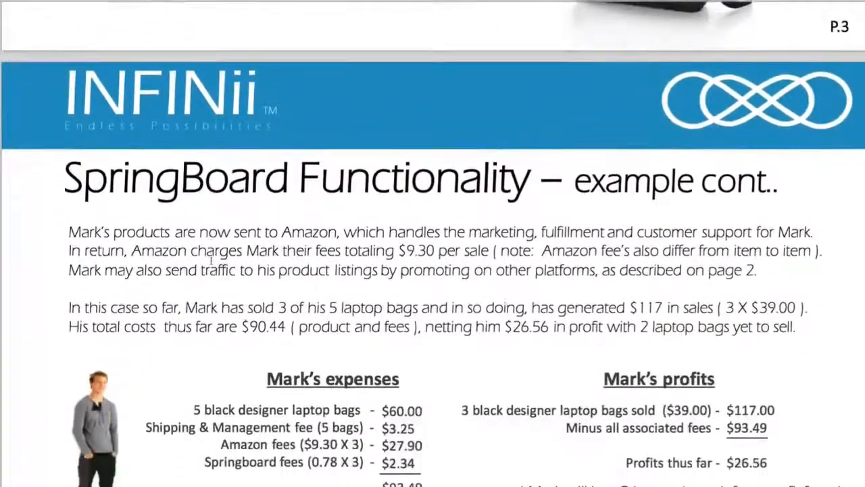
Scroll the PDF past the SpringBoard example page to the Prime and Surge package pages.
{"action": "scroll", "scroll_direction": "down", "scroll_amount": 3}
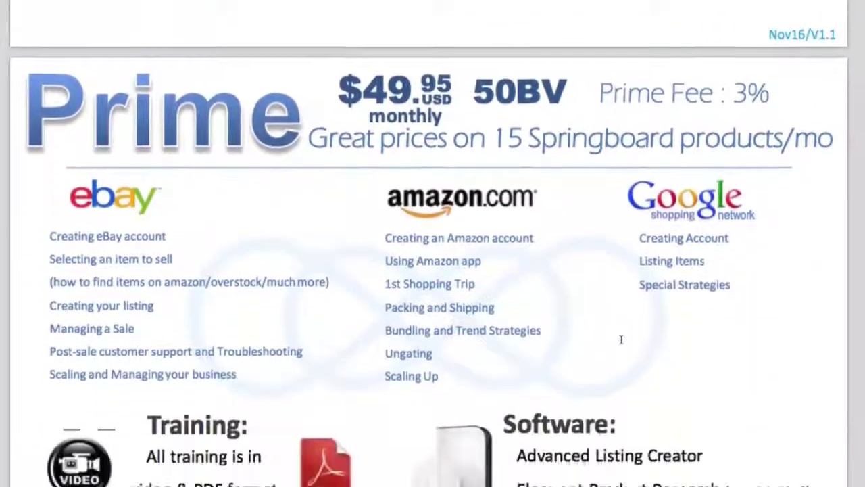
{"action": "scroll", "scroll_direction": "down", "scroll_amount": 3}
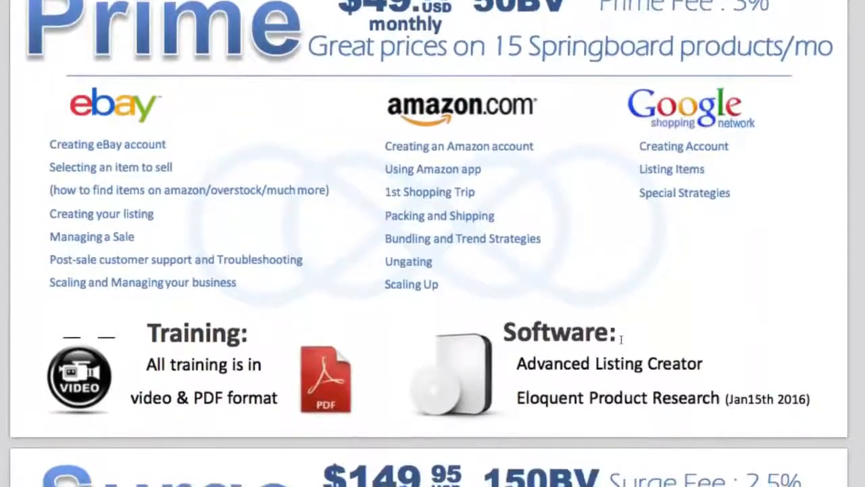
{"action": "scroll", "scroll_direction": "down", "scroll_amount": 3}
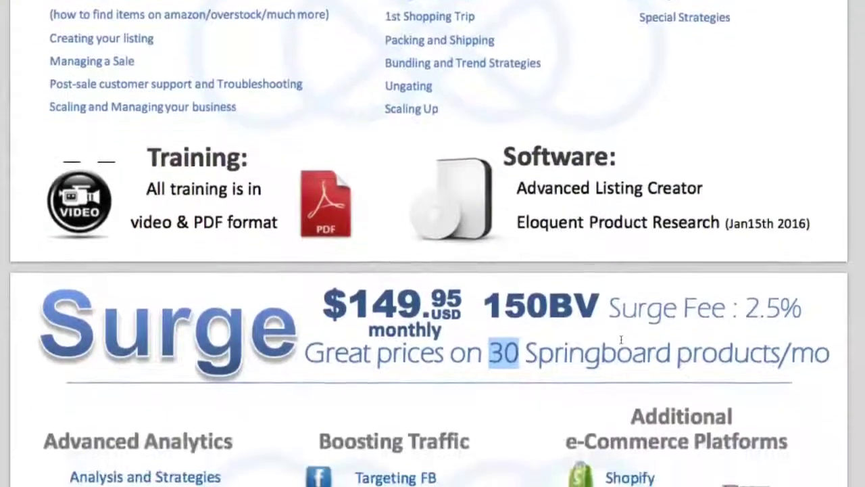
{"action": "scroll", "scroll_direction": "down", "scroll_amount": 3}
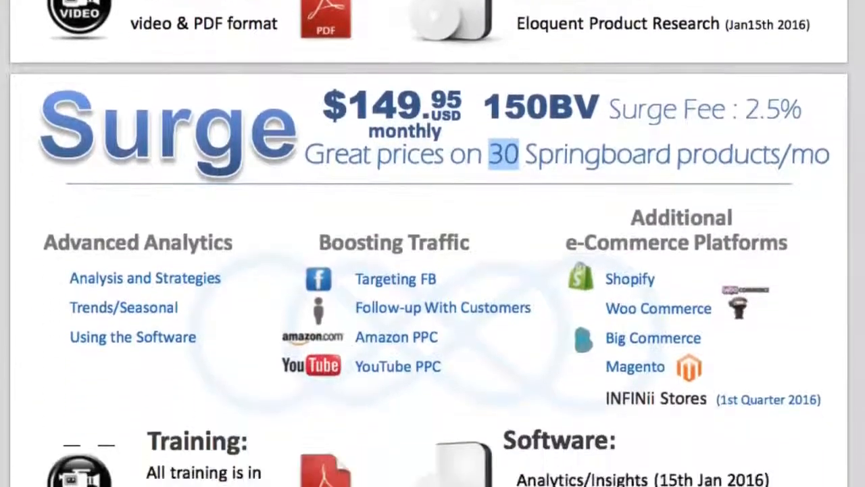
{"action": "scroll", "scroll_direction": "down", "scroll_amount": 3}
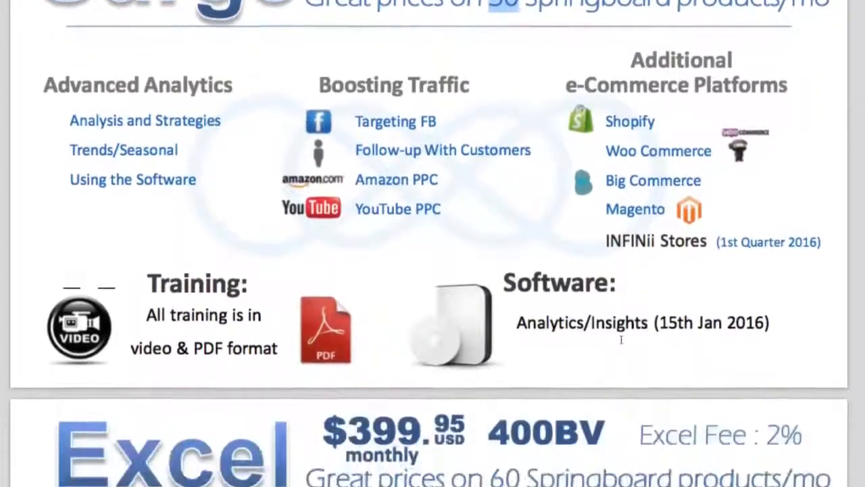
{"action": "scroll", "scroll_direction": "down", "scroll_amount": 3}
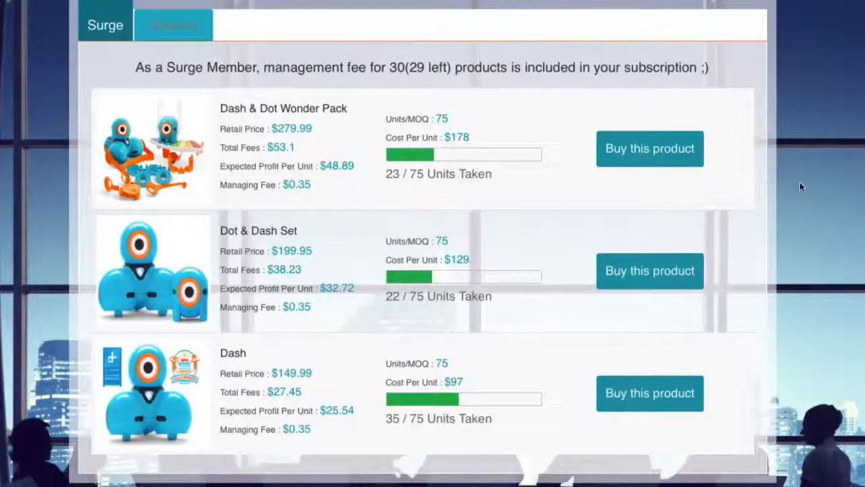
{"action": "mouse_move", "coordinate": [323, 124]}
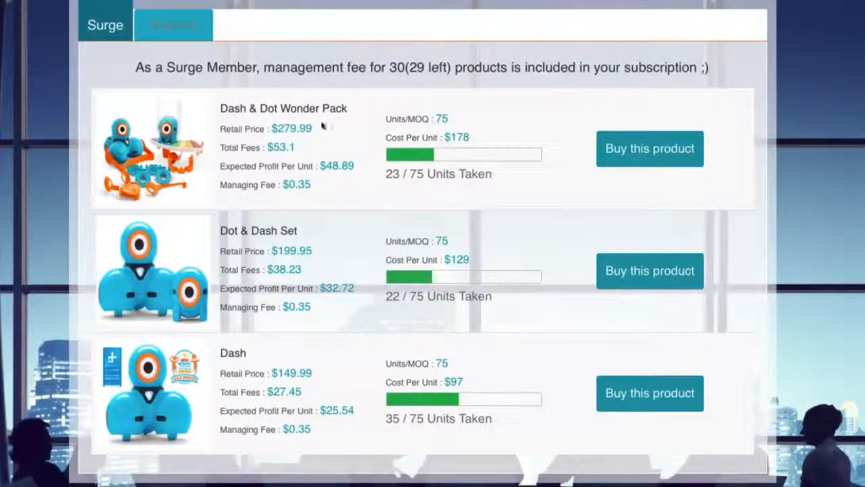
{"action": "mouse_move", "coordinate": [243, 358]}
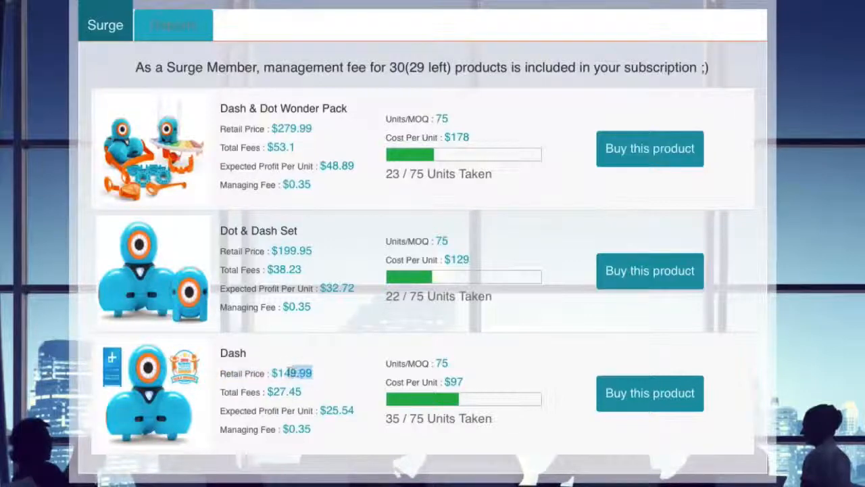
{"action": "double_click", "coordinate": [292, 373]}
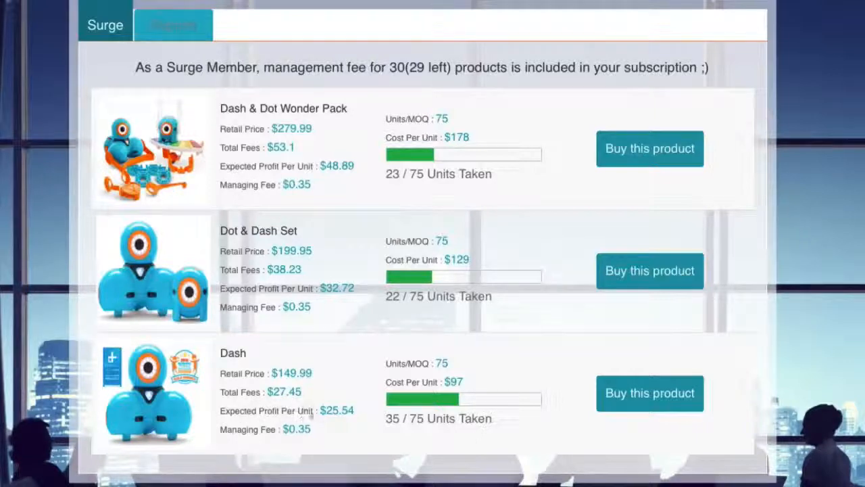
{"action": "double_click", "coordinate": [336, 411]}
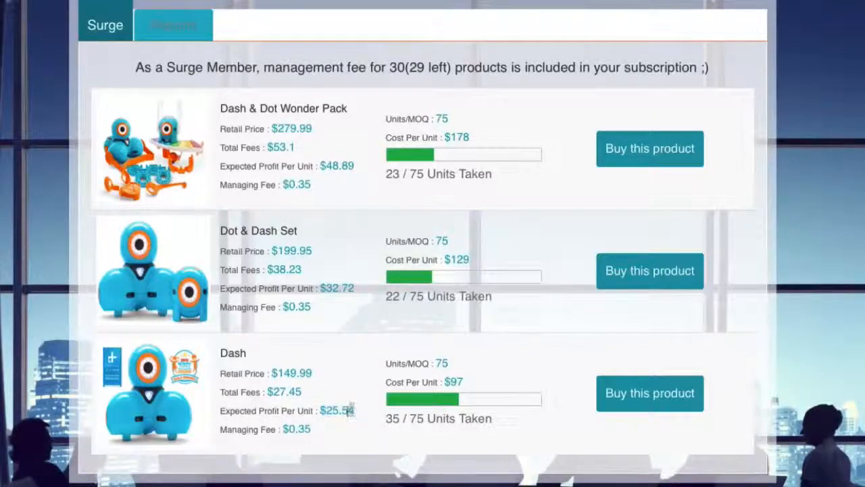
{"action": "double_click", "coordinate": [336, 411]}
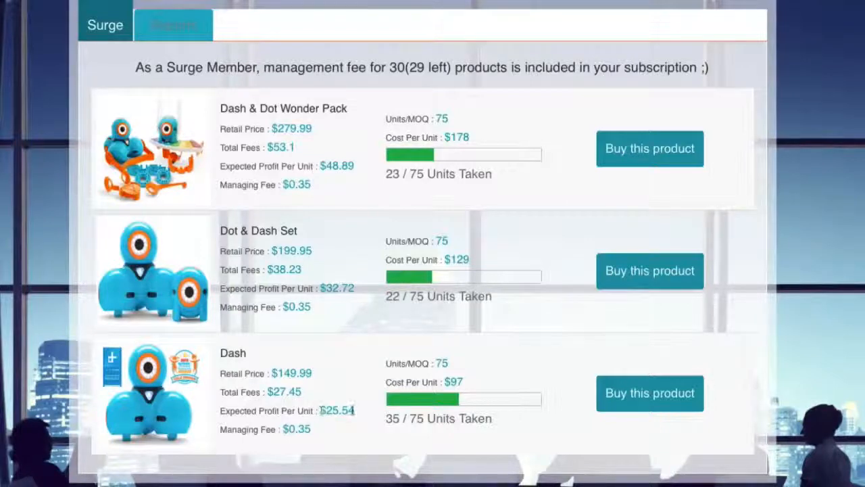
{"action": "mouse_move", "coordinate": [354, 422]}
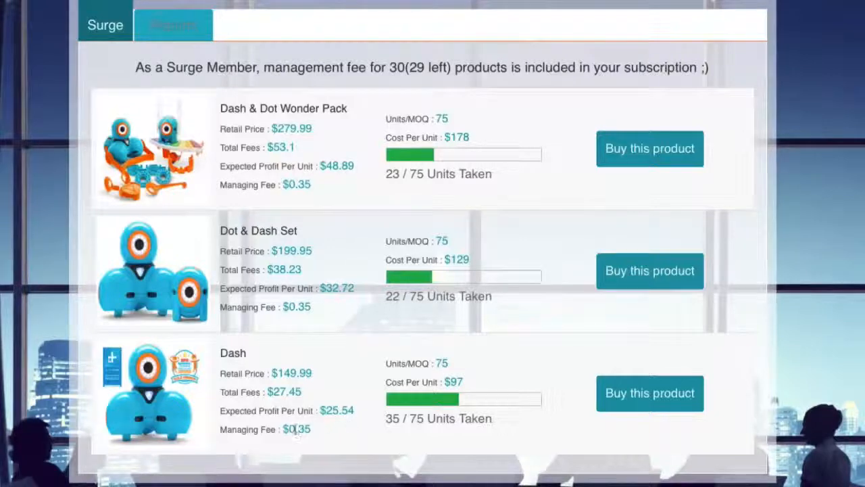
{"action": "mouse_move", "coordinate": [387, 367]}
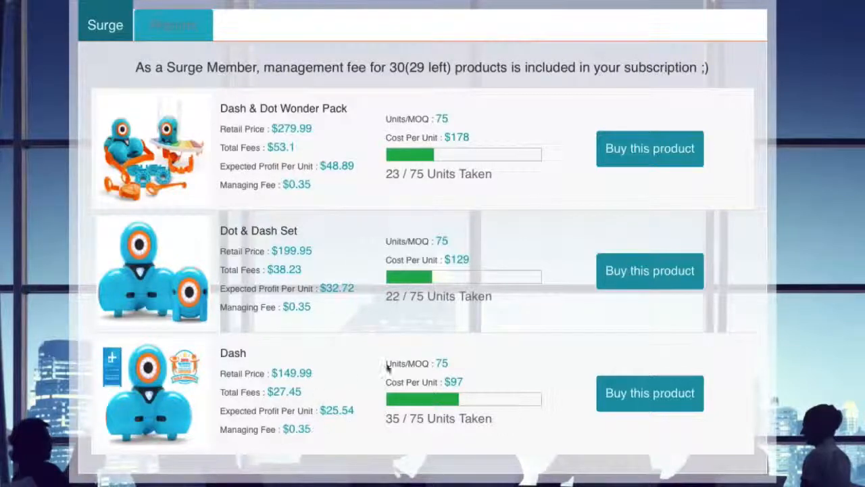
{"action": "mouse_move", "coordinate": [532, 386]}
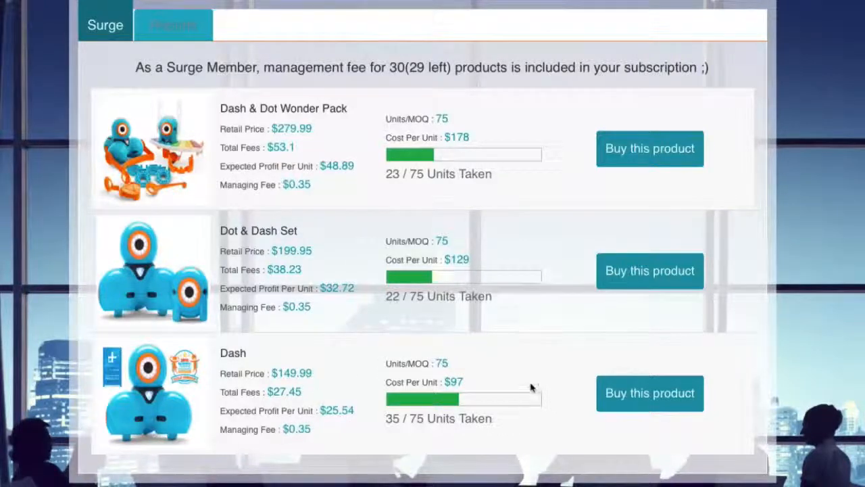
{"action": "mouse_move", "coordinate": [438, 359]}
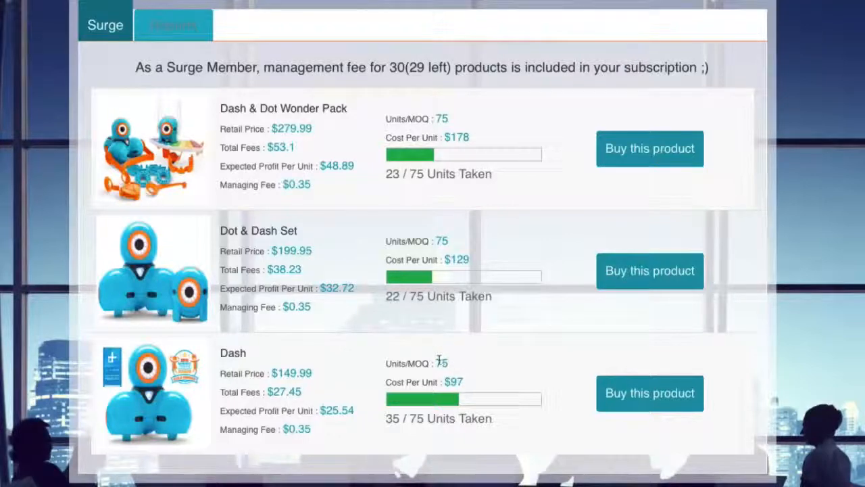
{"action": "mouse_move", "coordinate": [520, 389]}
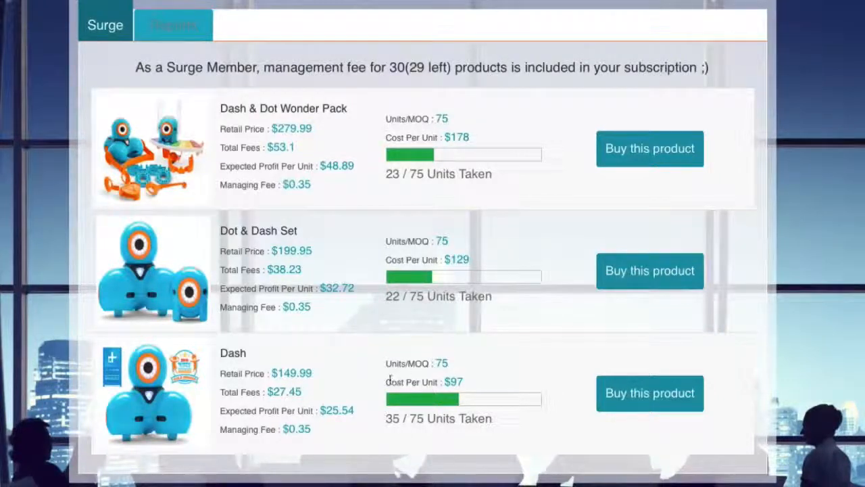
{"action": "double_click", "coordinate": [424, 381]}
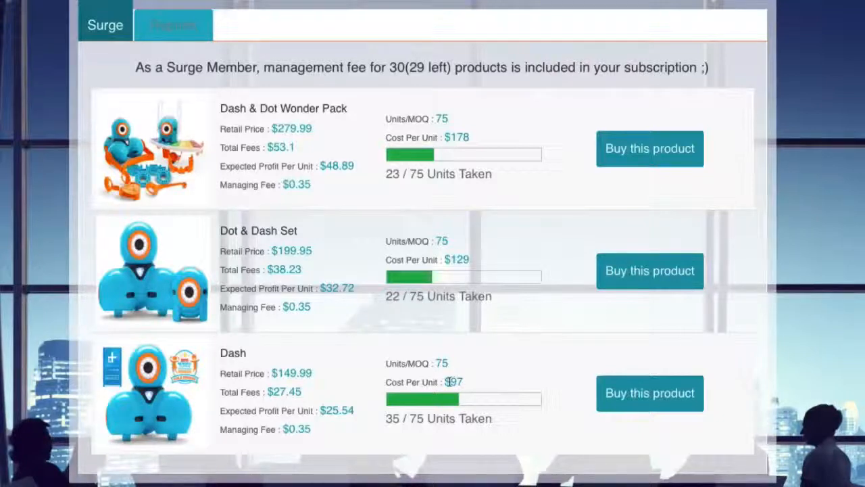
{"action": "mouse_move", "coordinate": [470, 385]}
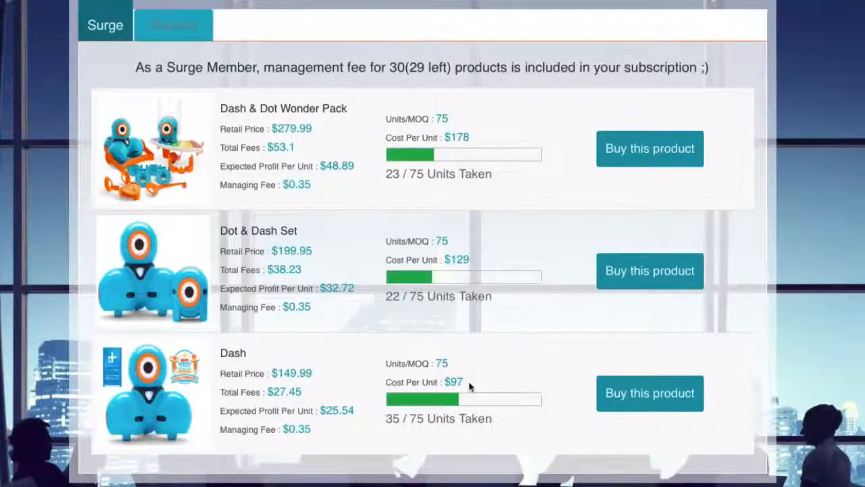
{"action": "mouse_move", "coordinate": [295, 362]}
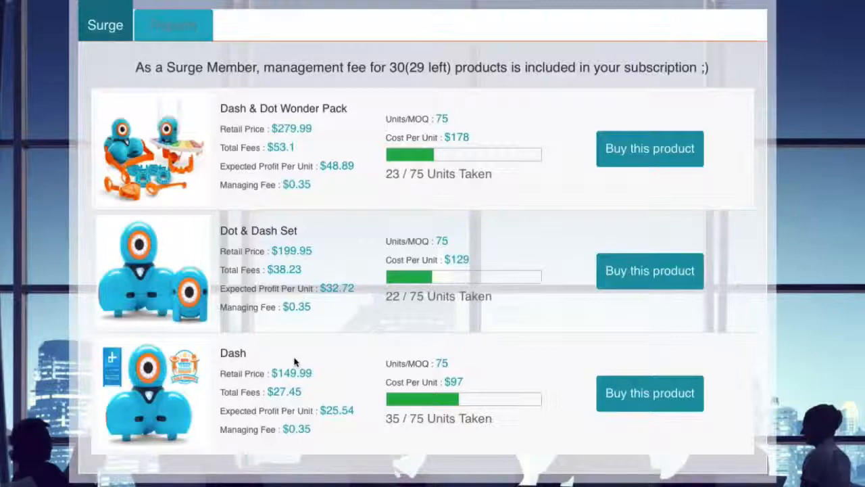
{"action": "mouse_move", "coordinate": [435, 376]}
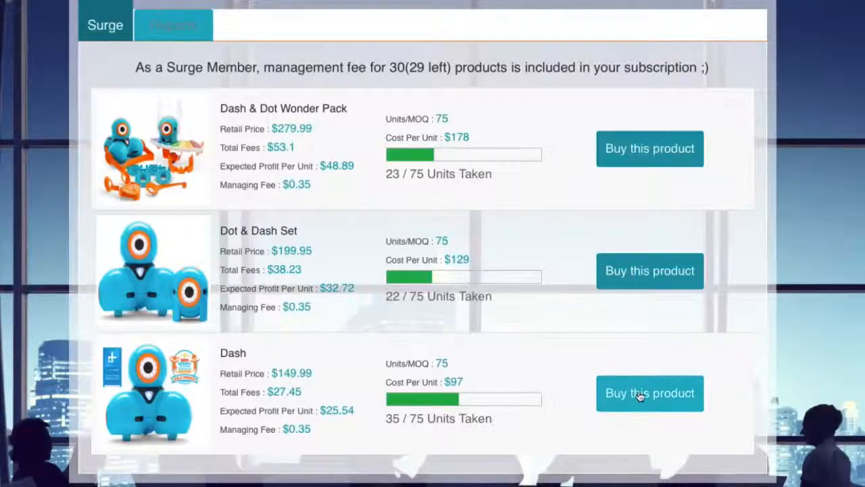
{"action": "left_click", "coordinate": [649, 392]}
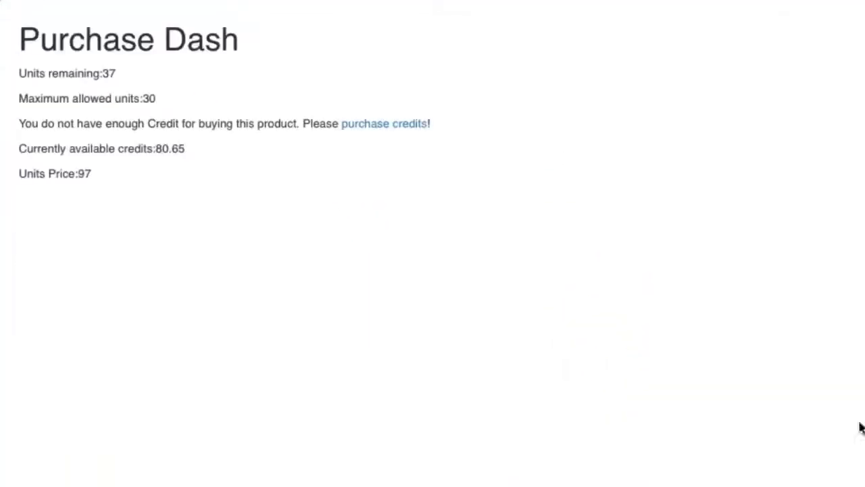
{"action": "mouse_move", "coordinate": [38, 19]}
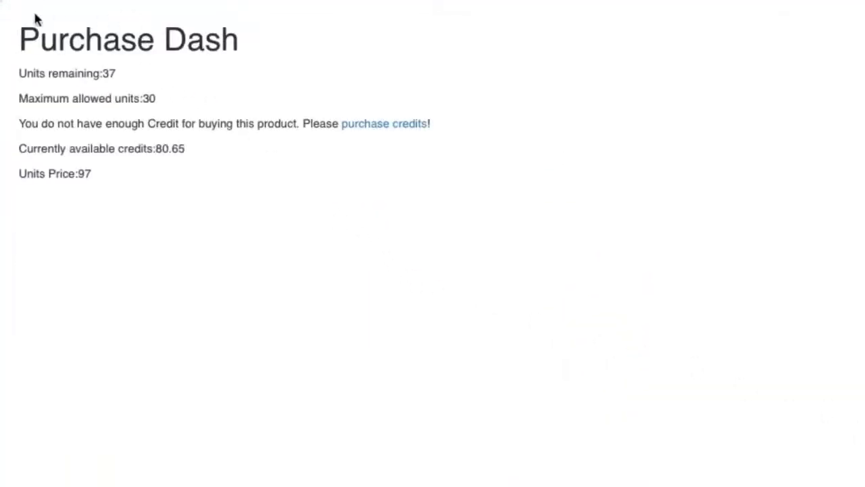
{"action": "mouse_move", "coordinate": [1, 108]}
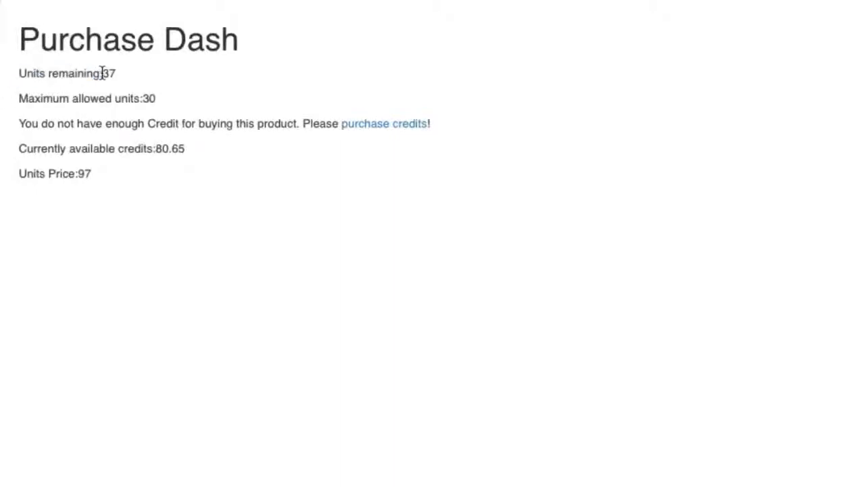
{"action": "double_click", "coordinate": [108, 73]}
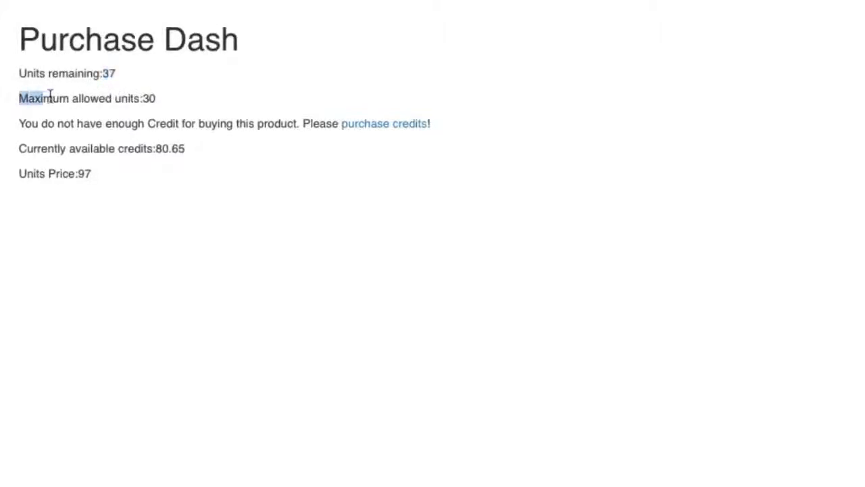
{"action": "double_click", "coordinate": [149, 98]}
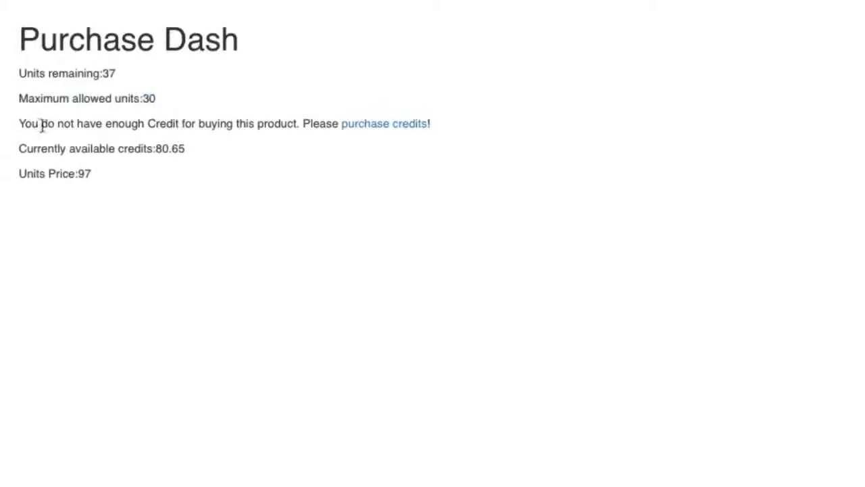
{"action": "left_click_drag", "start_coordinate": [19, 125], "coordinate": [57, 124]}
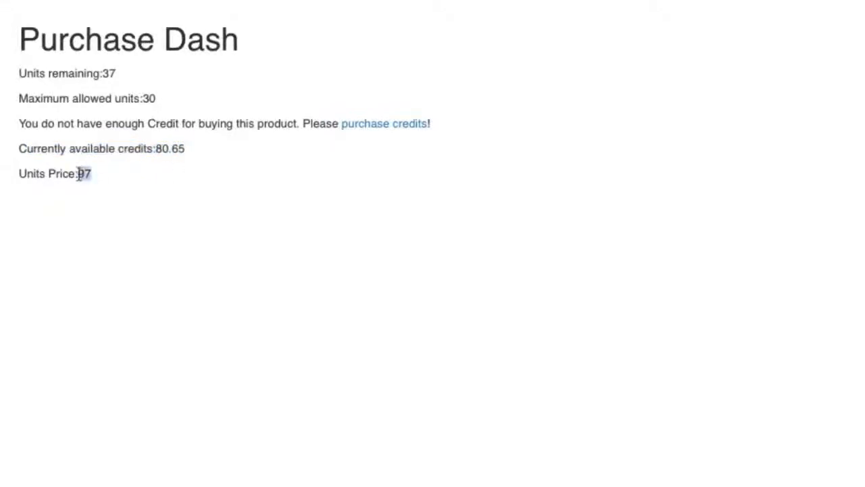
{"action": "triple_click", "coordinate": [54, 173]}
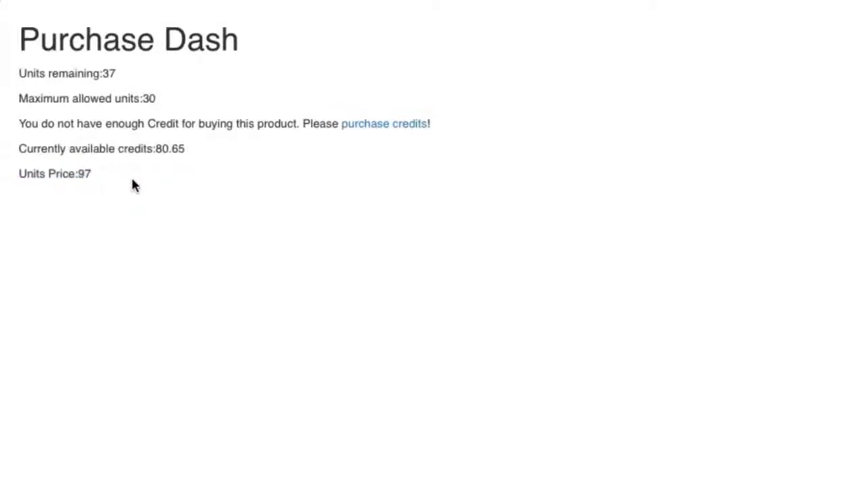
{"action": "mouse_move", "coordinate": [367, 131]}
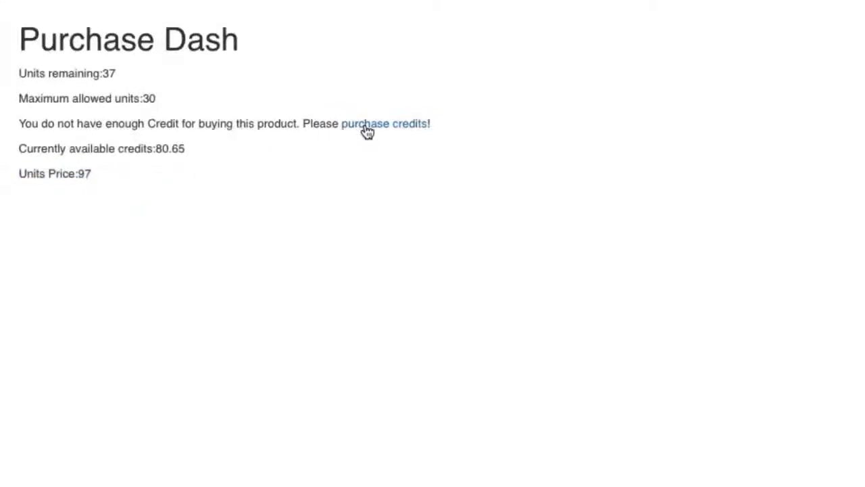
Go to purchase credits and choose a credit package from the Credit Type dropdown.
{"action": "left_click", "coordinate": [384, 125]}
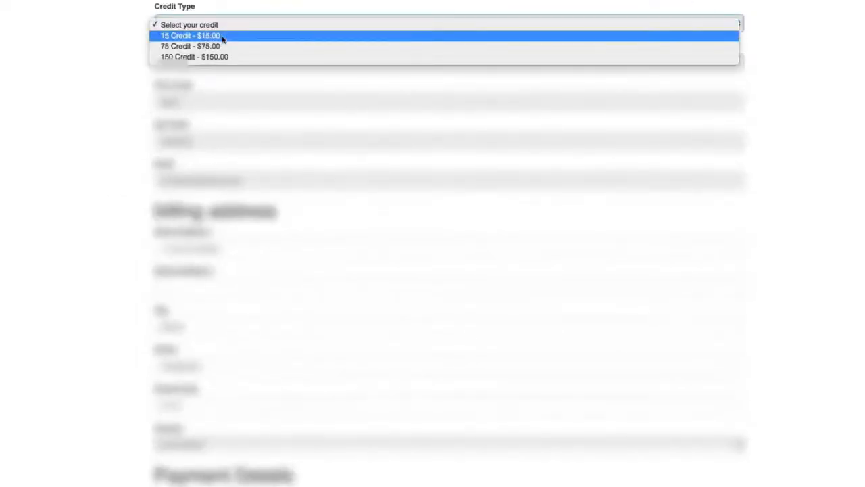
{"action": "left_click", "coordinate": [190, 46]}
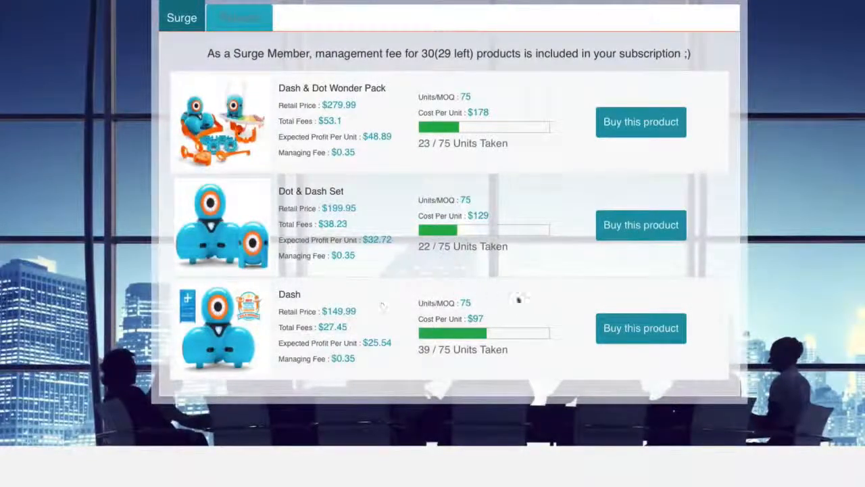
Start buying the Dash product from the Surge product list.
{"action": "left_click", "coordinate": [641, 328]}
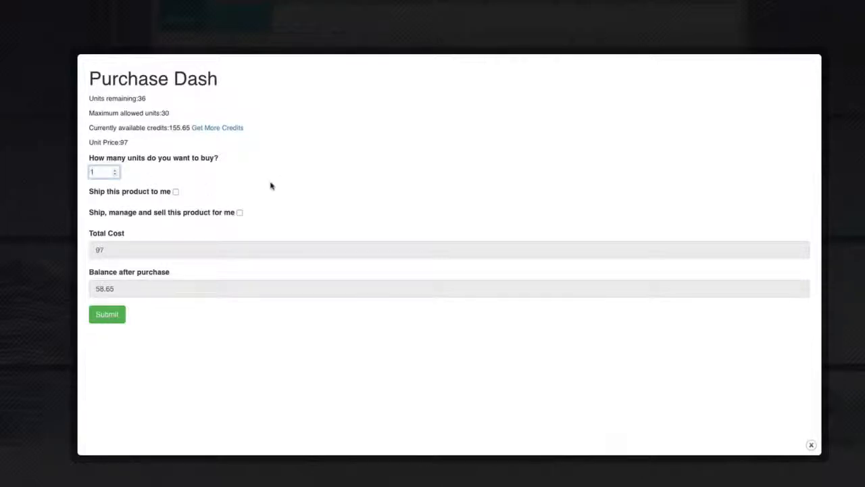
{"action": "mouse_move", "coordinate": [230, 184]}
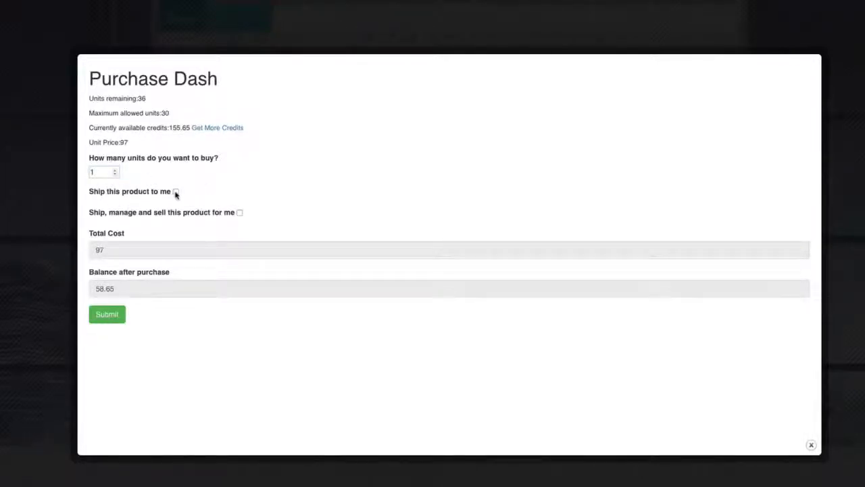
{"action": "left_click", "coordinate": [176, 192]}
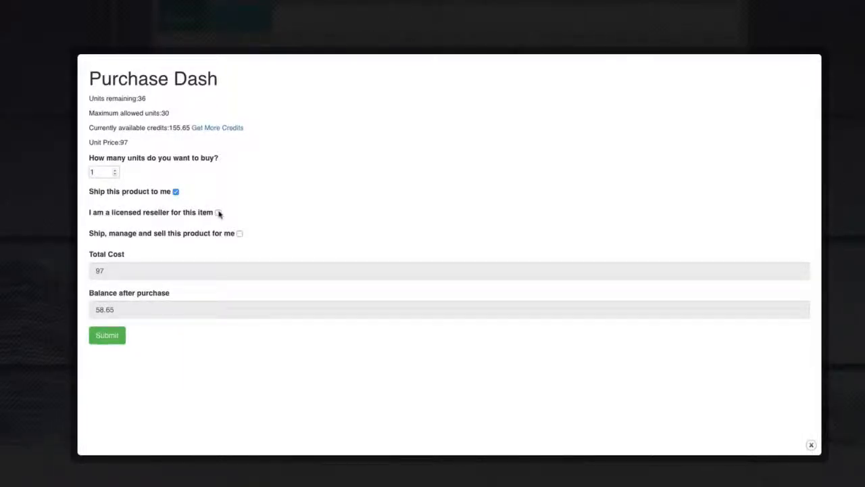
{"action": "left_click", "coordinate": [218, 213]}
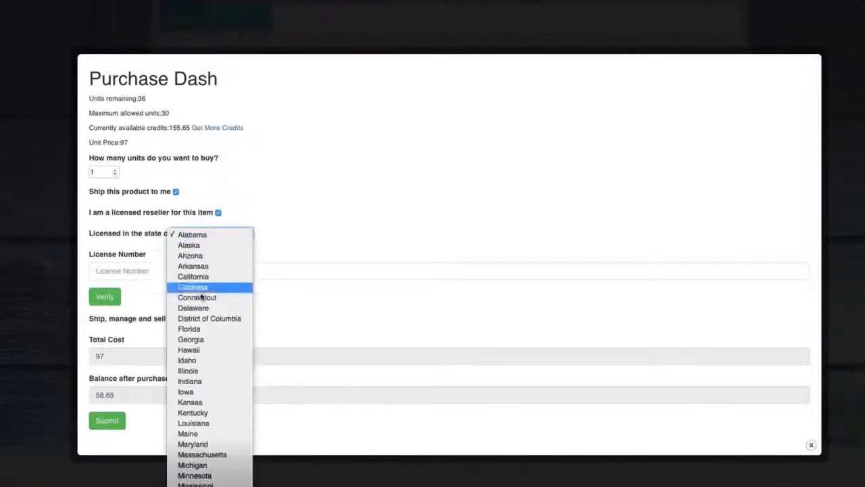
{"action": "left_click", "coordinate": [189, 349]}
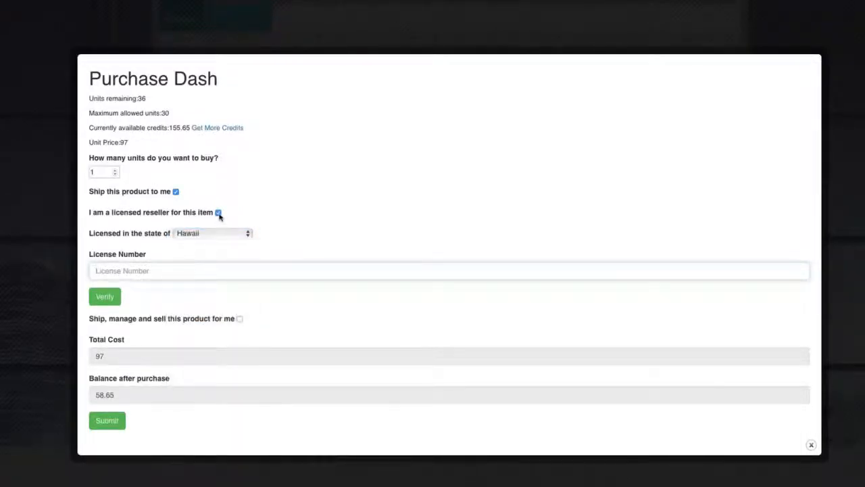
{"action": "left_click", "coordinate": [218, 212]}
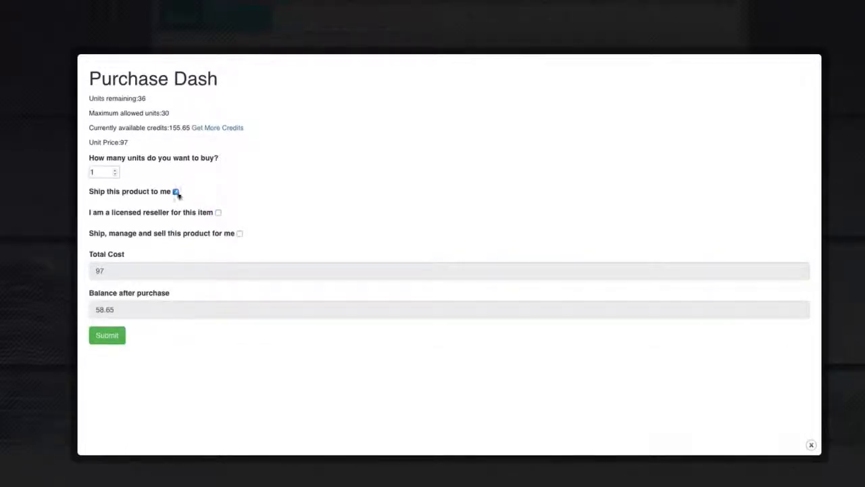
{"action": "left_click", "coordinate": [176, 192]}
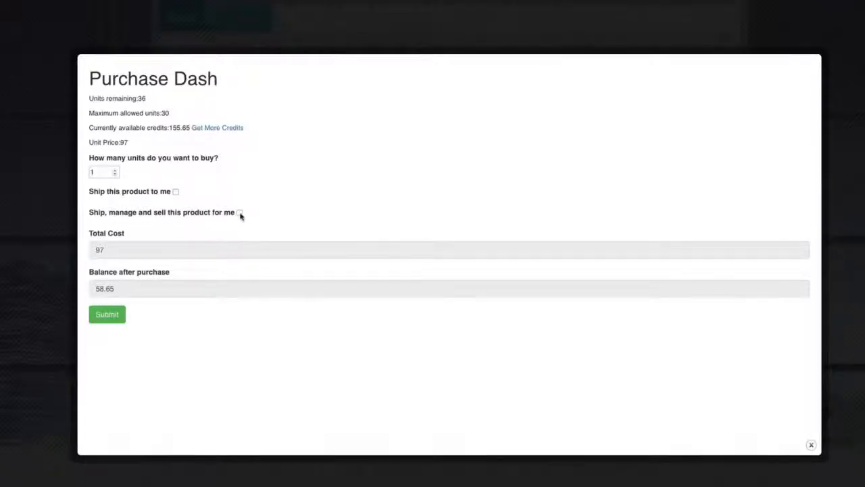
Enable 'Ship, manage and sell this product for me' and highlight the $0.35 fee and $149.99 minimum price.
{"action": "left_click", "coordinate": [239, 212]}
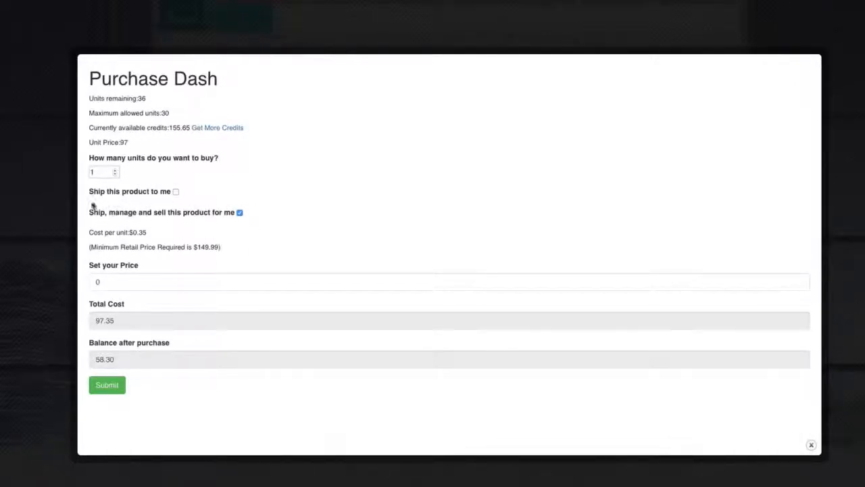
{"action": "mouse_move", "coordinate": [169, 201]}
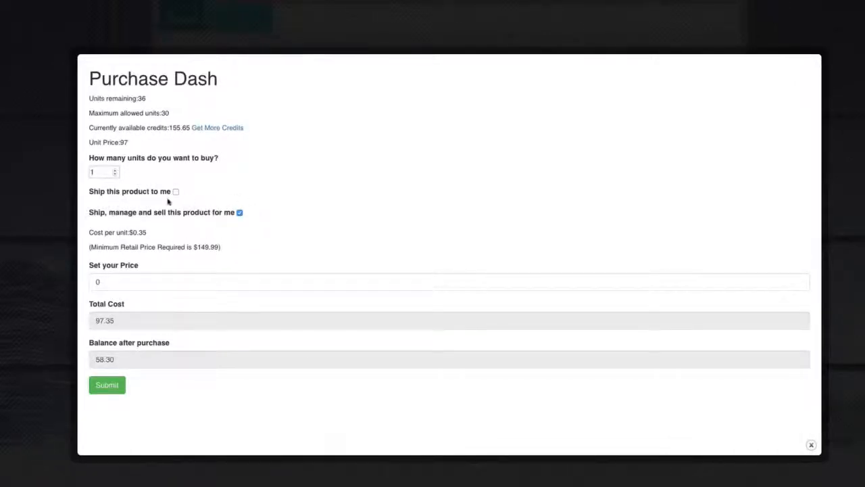
{"action": "mouse_move", "coordinate": [248, 229]}
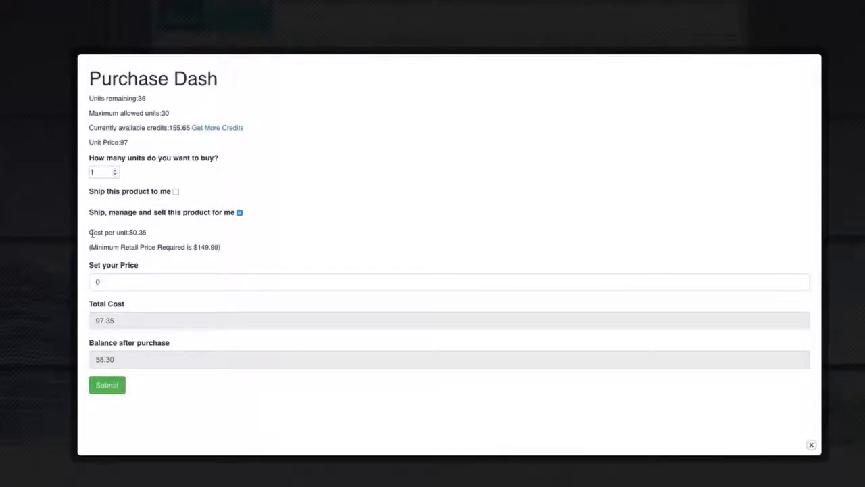
{"action": "double_click", "coordinate": [116, 232]}
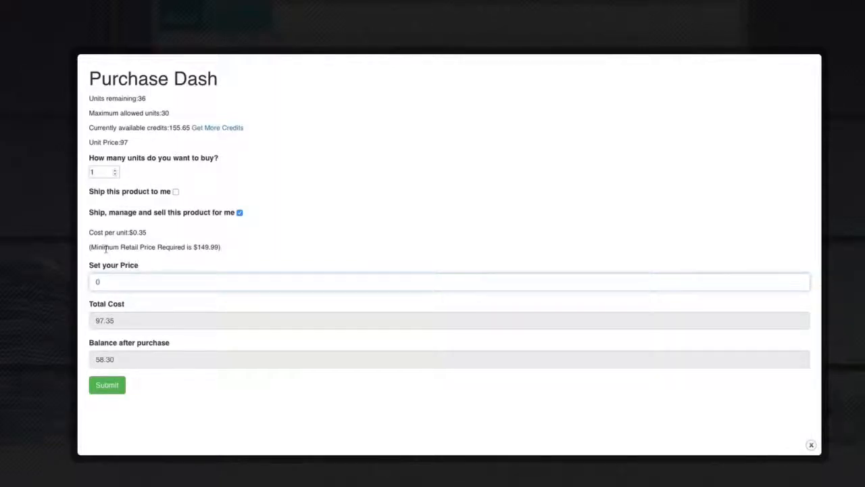
{"action": "double_click", "coordinate": [122, 246]}
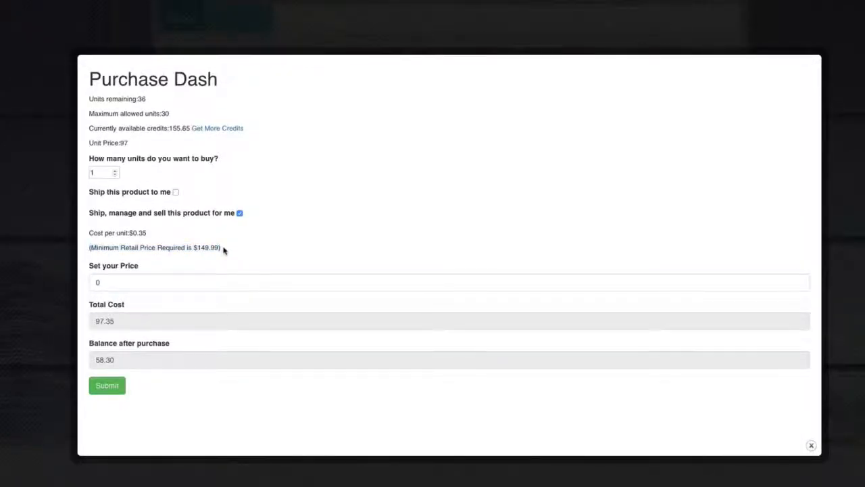
{"action": "double_click", "coordinate": [154, 246]}
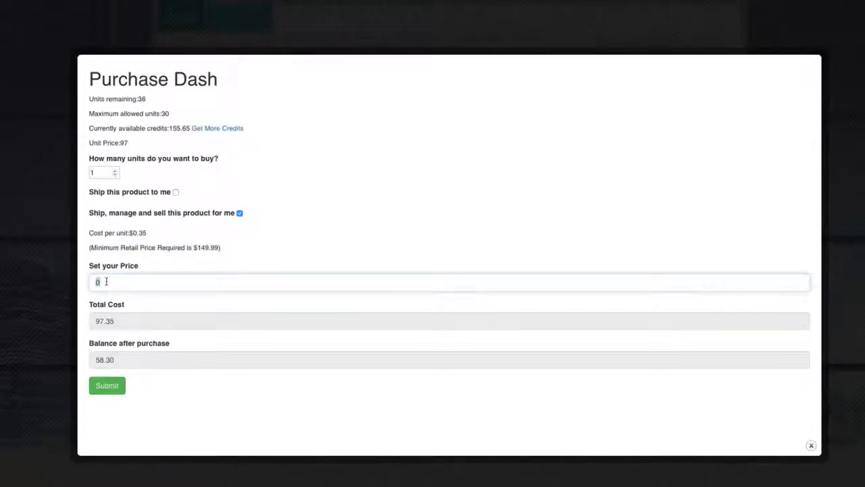
Enter 149.99 as the Dash selling price and highlight the 97.35 total cost.
{"action": "type", "text": "149"}
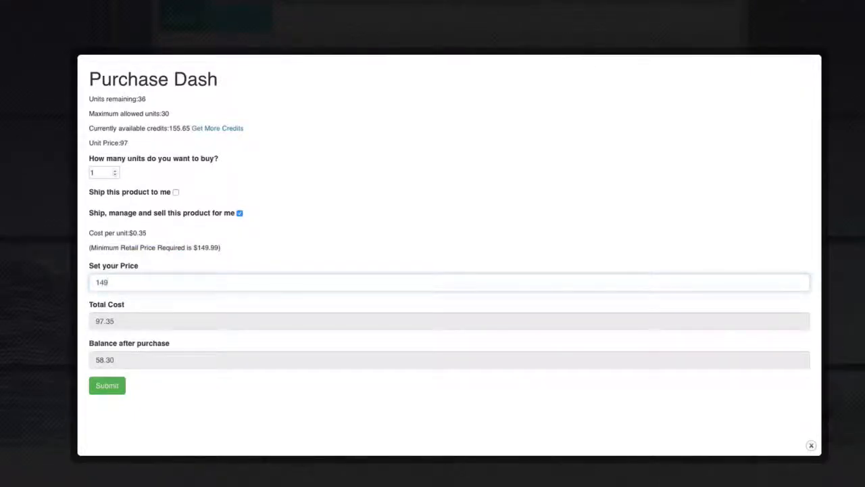
{"action": "type", "text": ".99"}
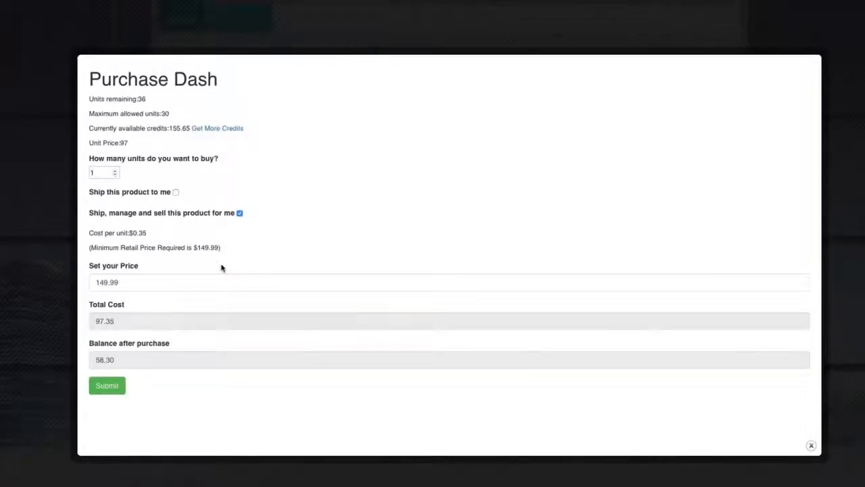
{"action": "mouse_move", "coordinate": [173, 70]}
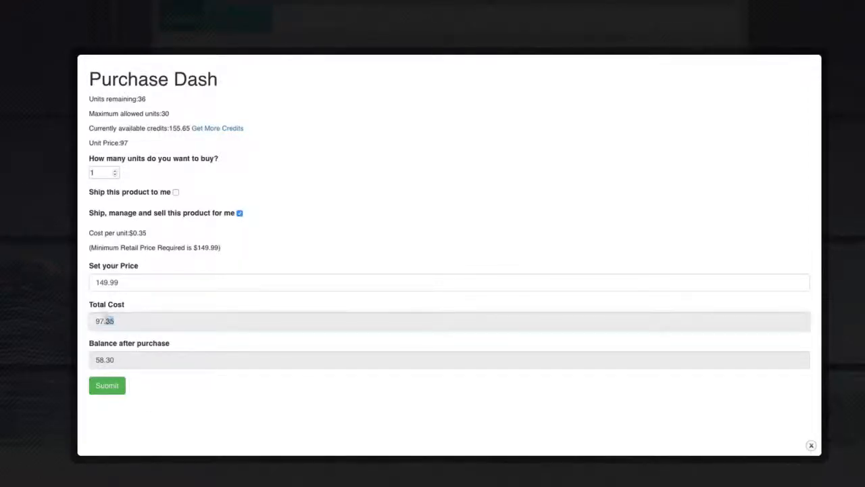
{"action": "double_click", "coordinate": [104, 320]}
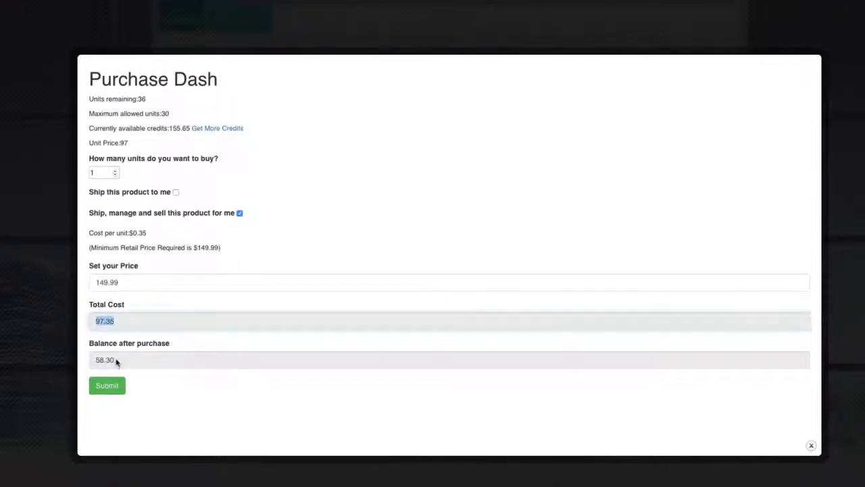
{"action": "double_click", "coordinate": [102, 359]}
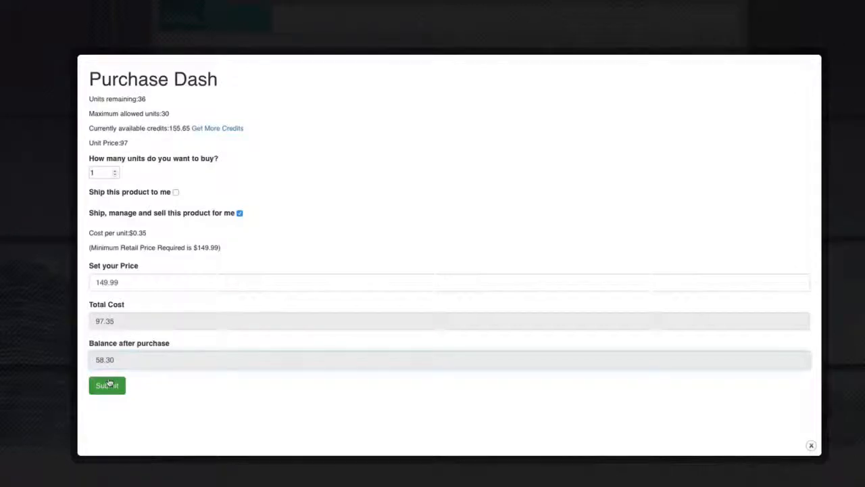
Submit the Dash reservation to get the 'Reserved Successfully' confirmation.
{"action": "left_click", "coordinate": [105, 384]}
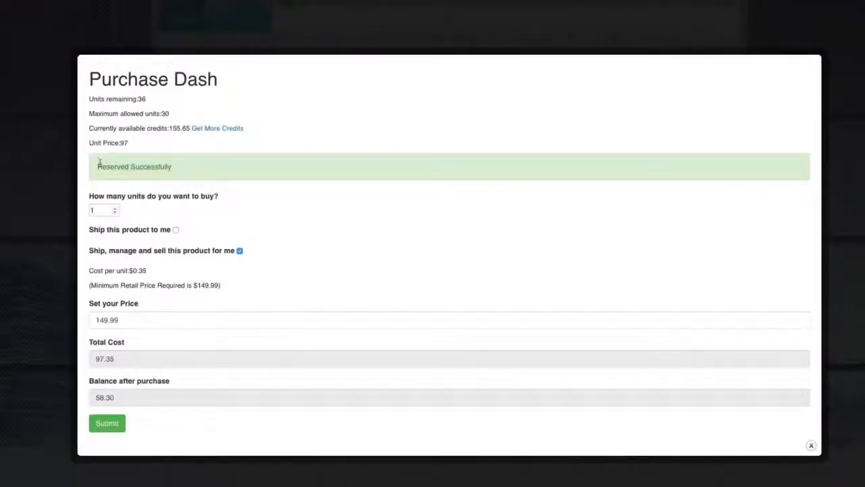
{"action": "mouse_move", "coordinate": [173, 169]}
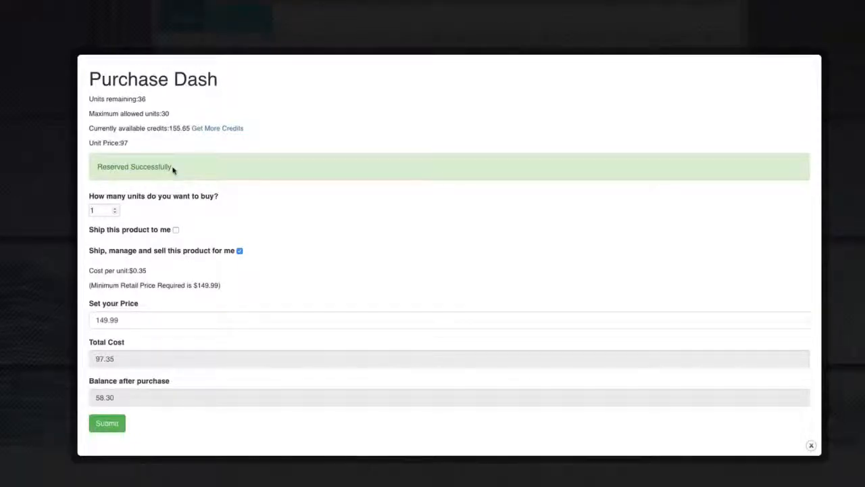